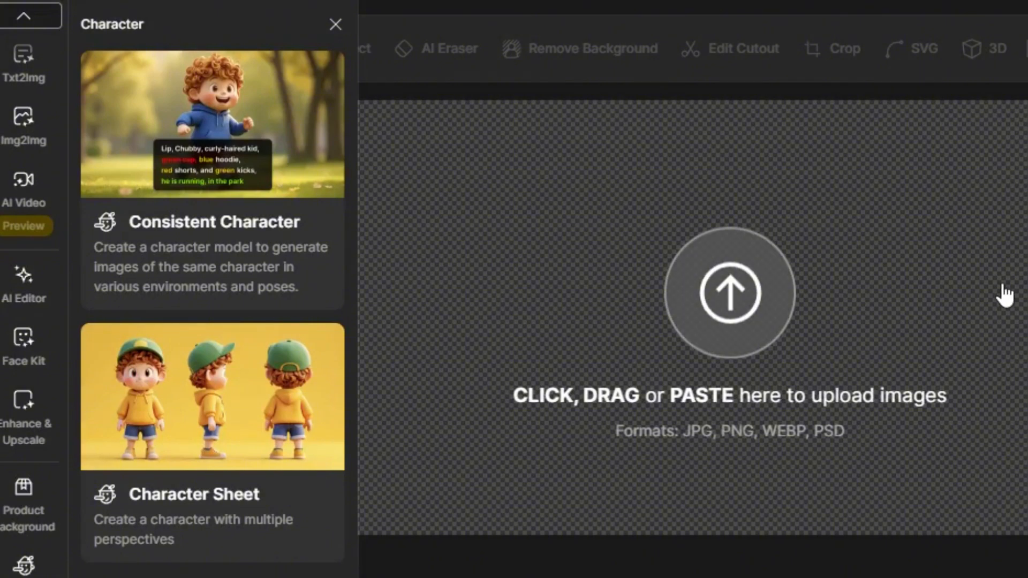
pyautogui.moveTo(786, 122)
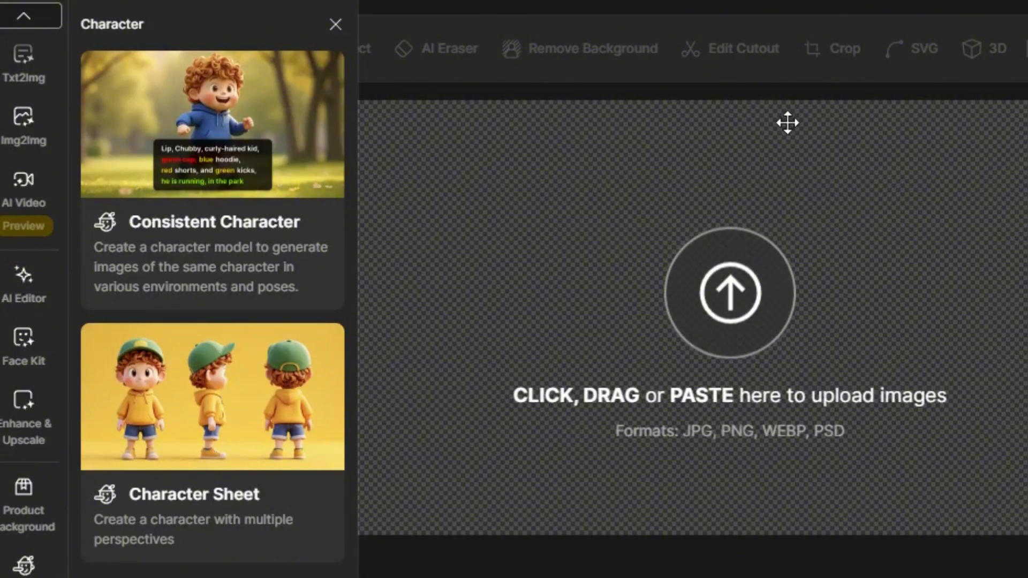
pyautogui.moveTo(234, 412)
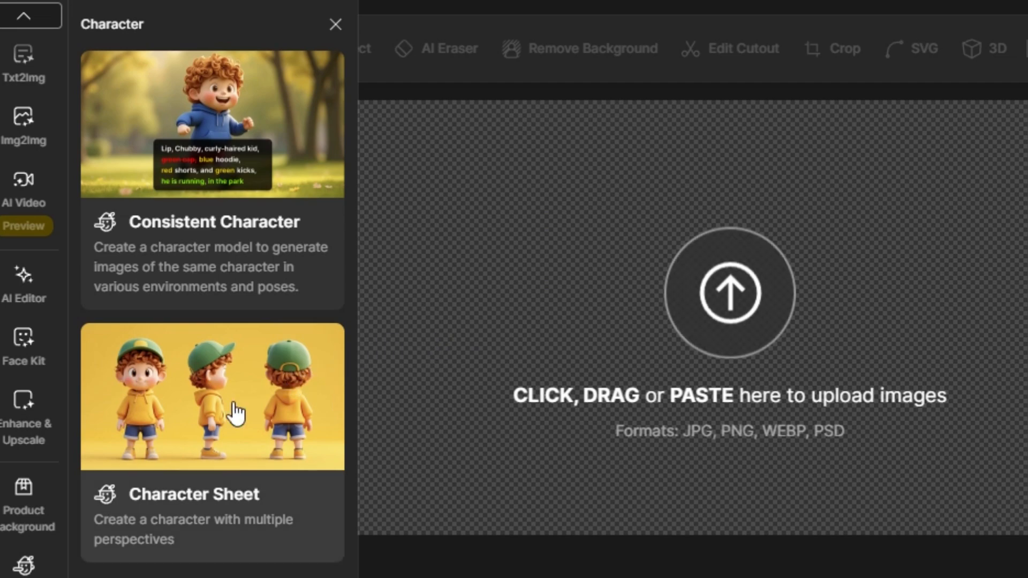
# Enter the young scientist lab-coat and goggles emotions prompt in Character Sheet, then browse styles.
pyautogui.click(212, 395)
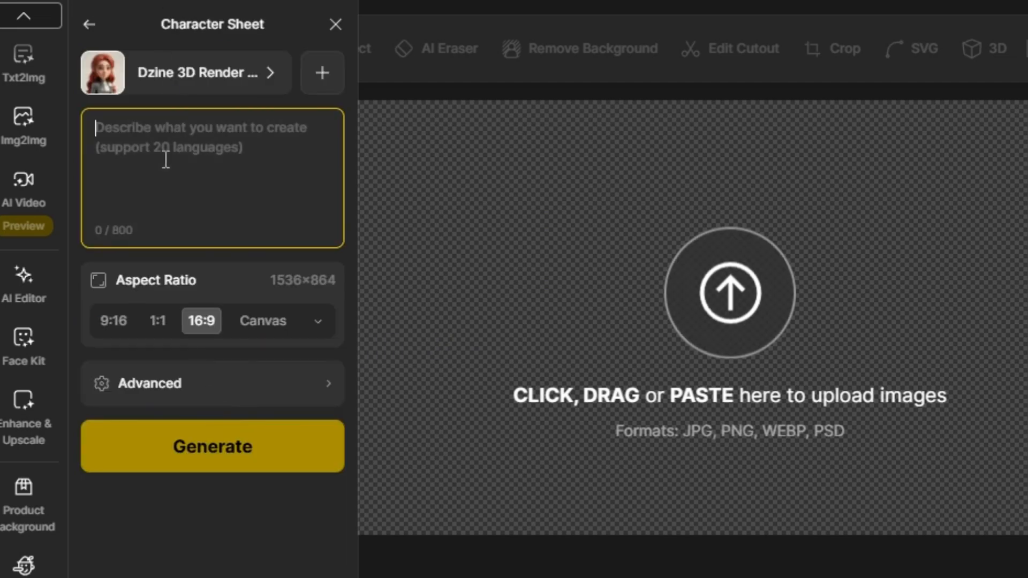
pyautogui.write('young scientist wearing a lab coat and safety goggles resting on their head, displayed on a clean white background. The character shows a range of emotions: curiosity with a raised eyebrow and a thoughtful expression, excitement with a wide smile and bright eyes, surprise with wide eyes and an open mouth, and frustration with a')
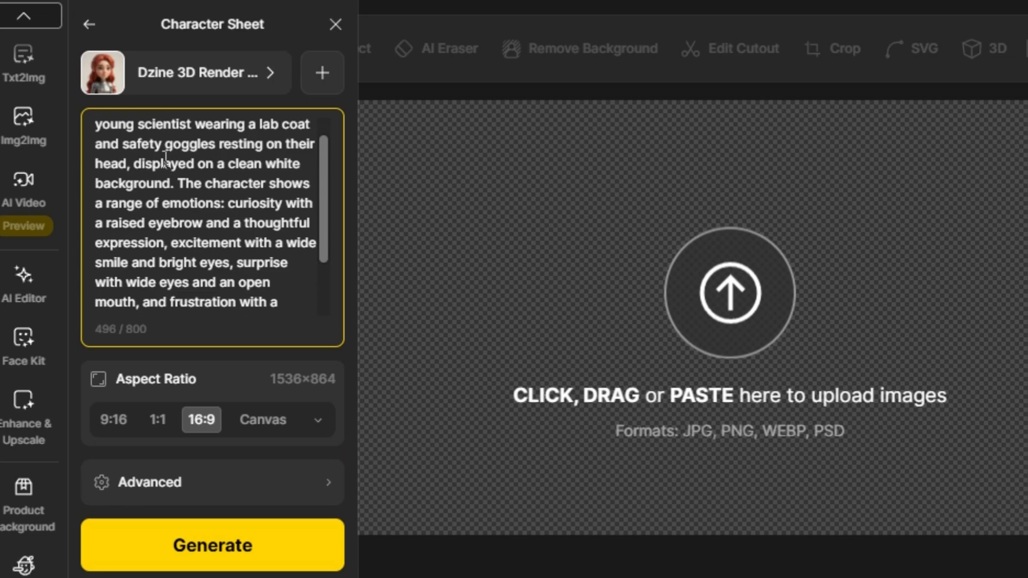
pyautogui.click(183, 73)
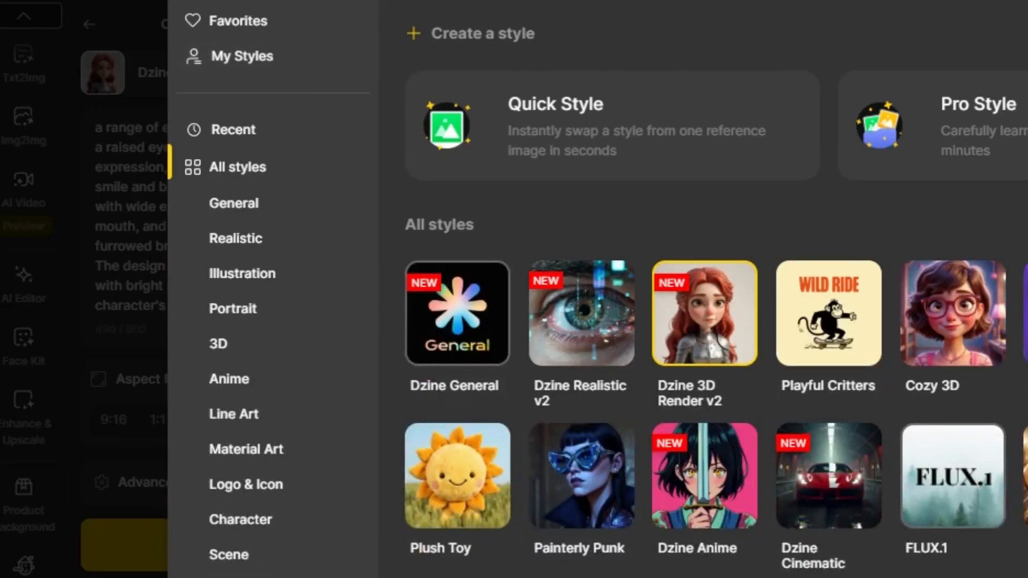
pyautogui.scroll(-3)
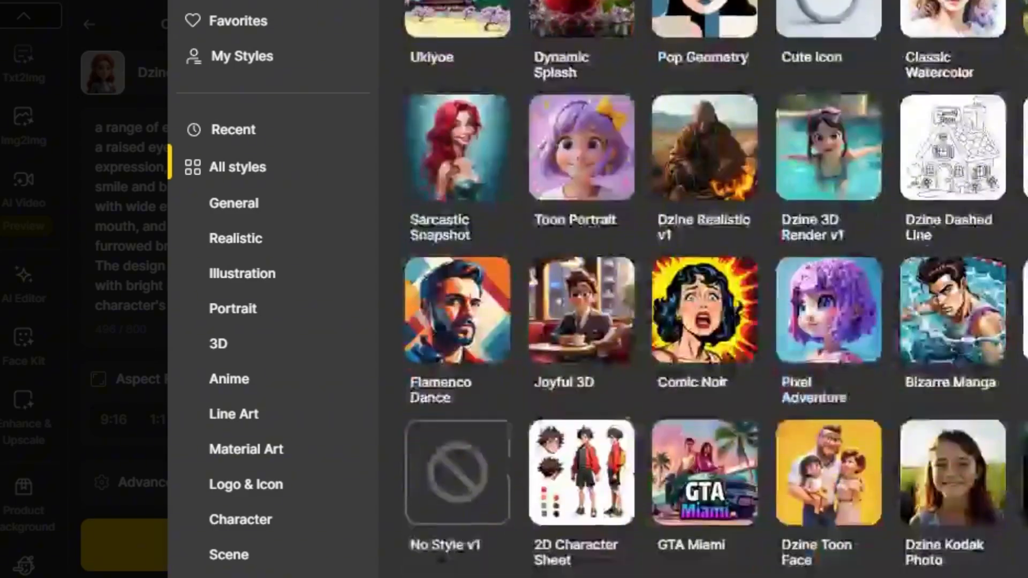
pyautogui.scroll(-3)
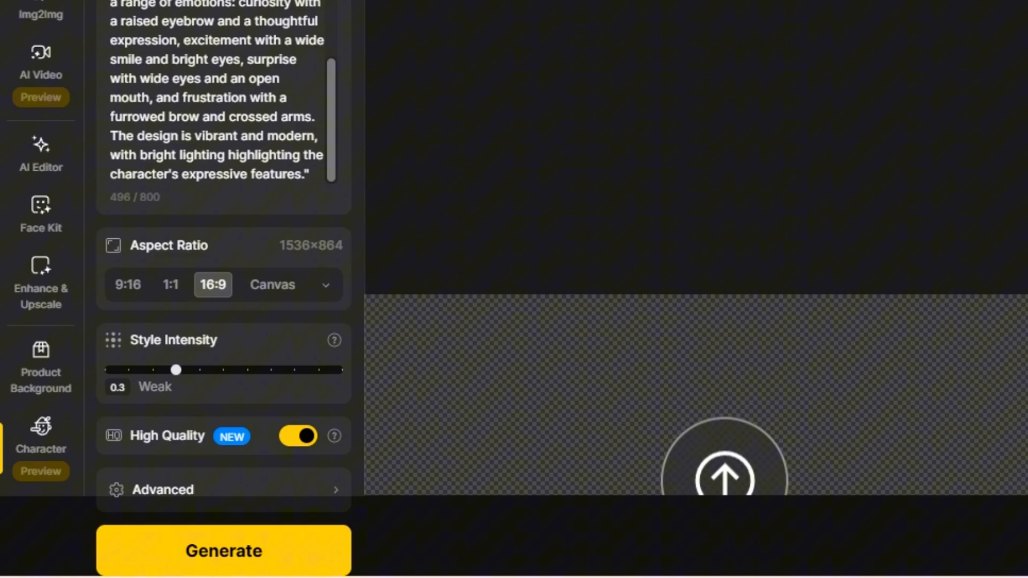
pyautogui.click(223, 549)
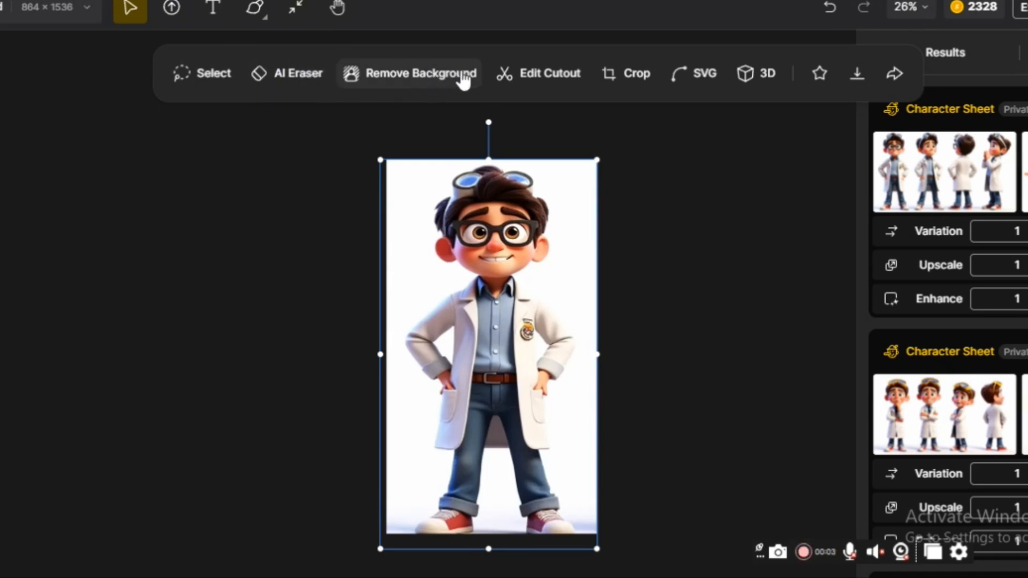
pyautogui.moveTo(714, 82)
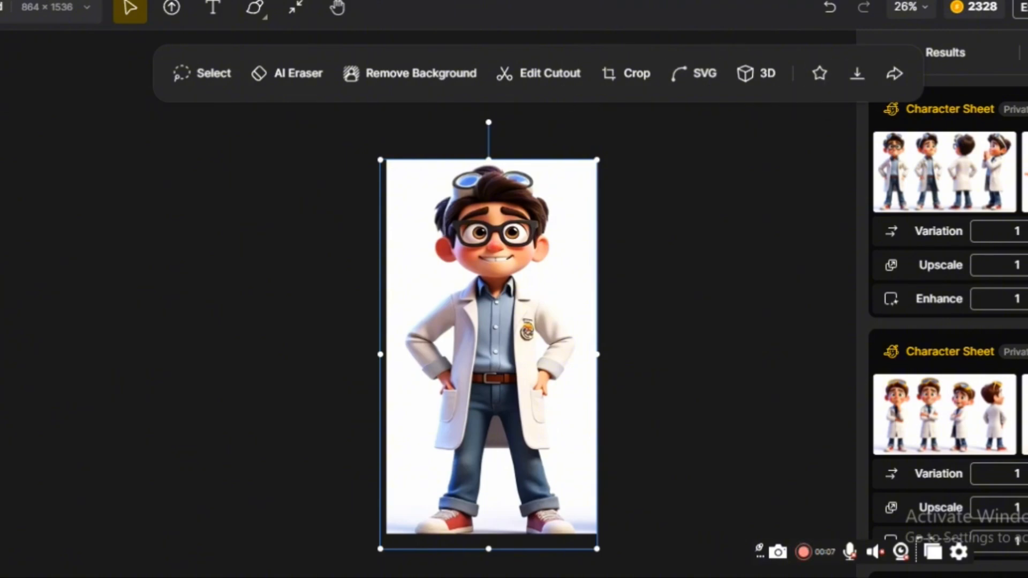
# Work on the four-view young scientist sheet from the canvas toolbar.
pyautogui.click(36, 518)
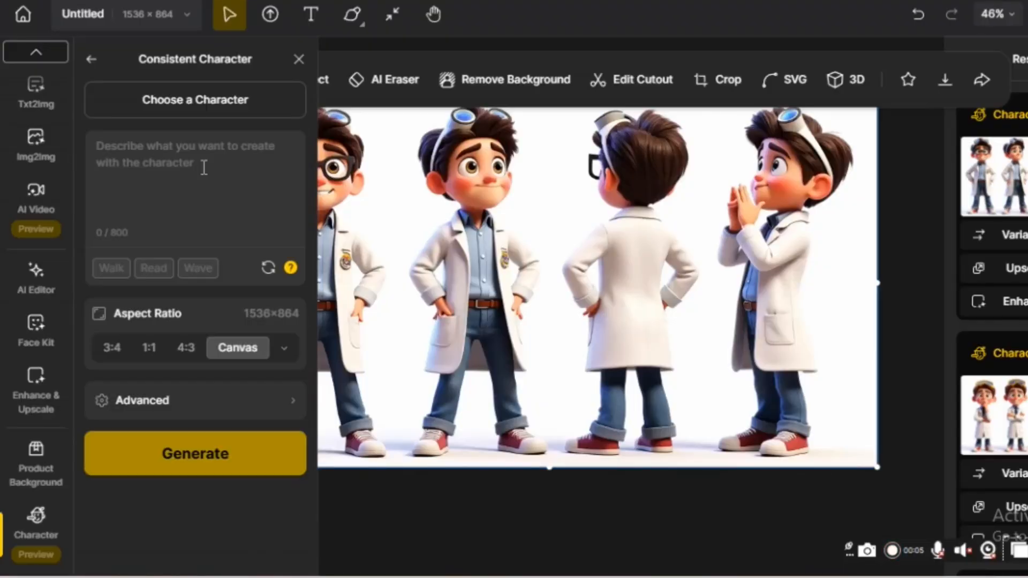
# Create the YOUNG SCIENTIST character from four images and start training.
pyautogui.click(195, 99)
pyautogui.write('YOUNG SCIENTIST')
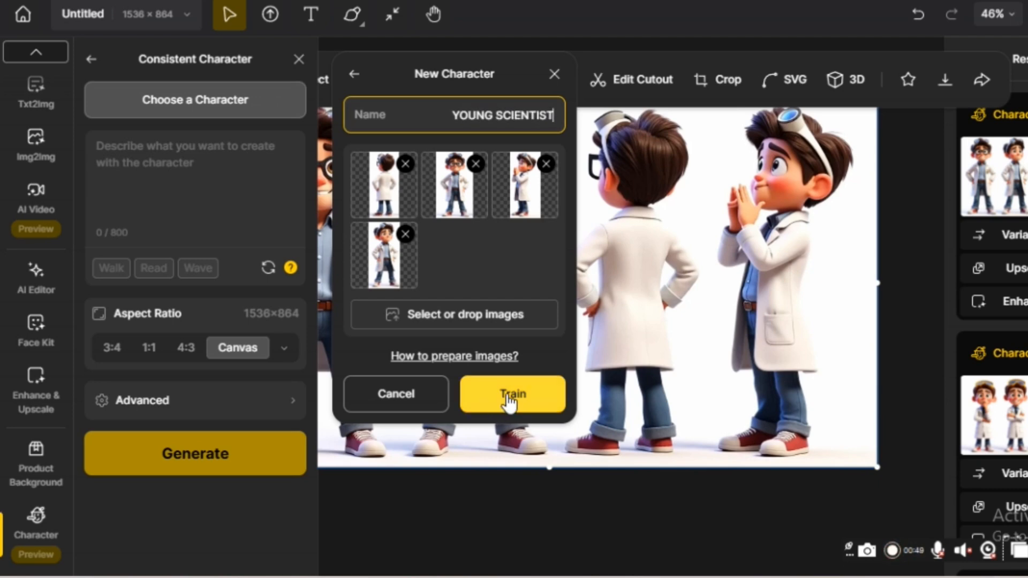
pyautogui.click(511, 394)
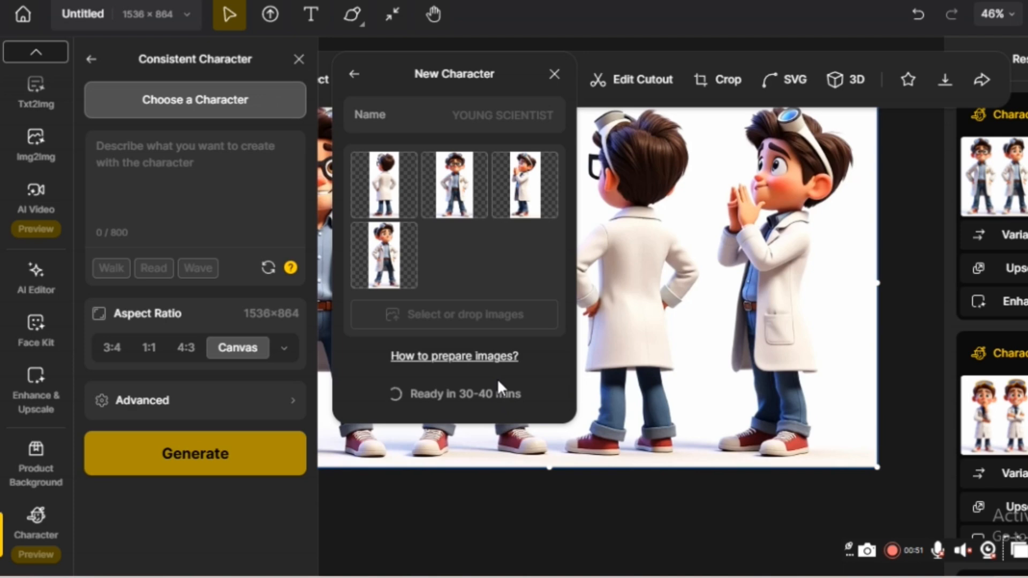
pyautogui.click(353, 74)
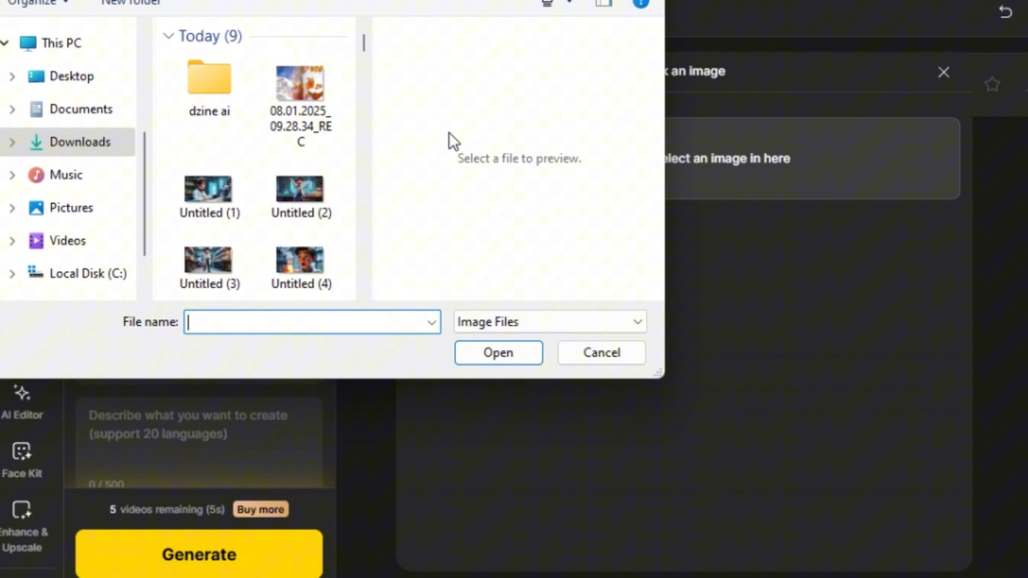
# Upload Untitled (1), the scientist-at-hologram lab image, as the image-to-video source.
pyautogui.click(208, 189)
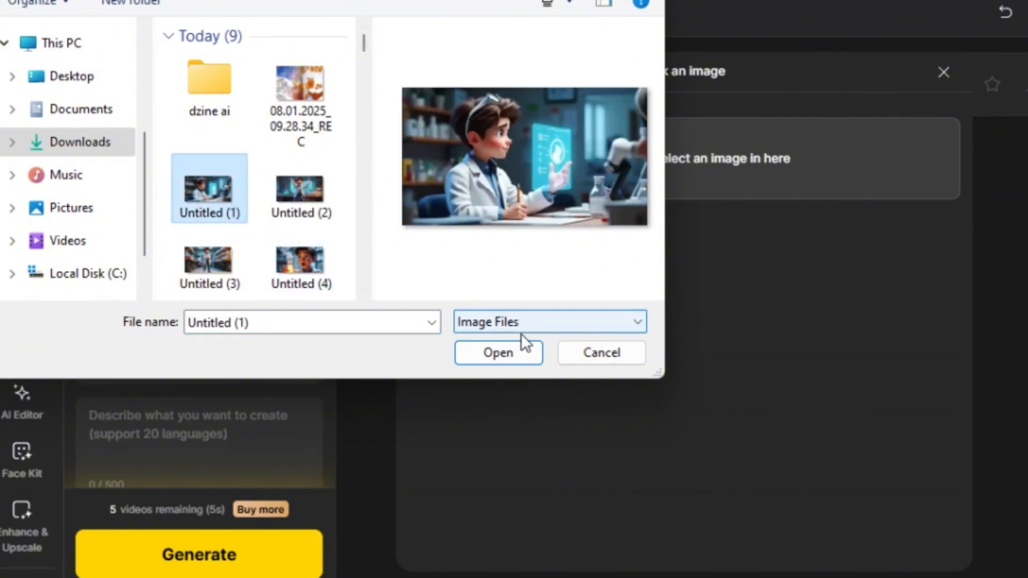
pyautogui.click(497, 353)
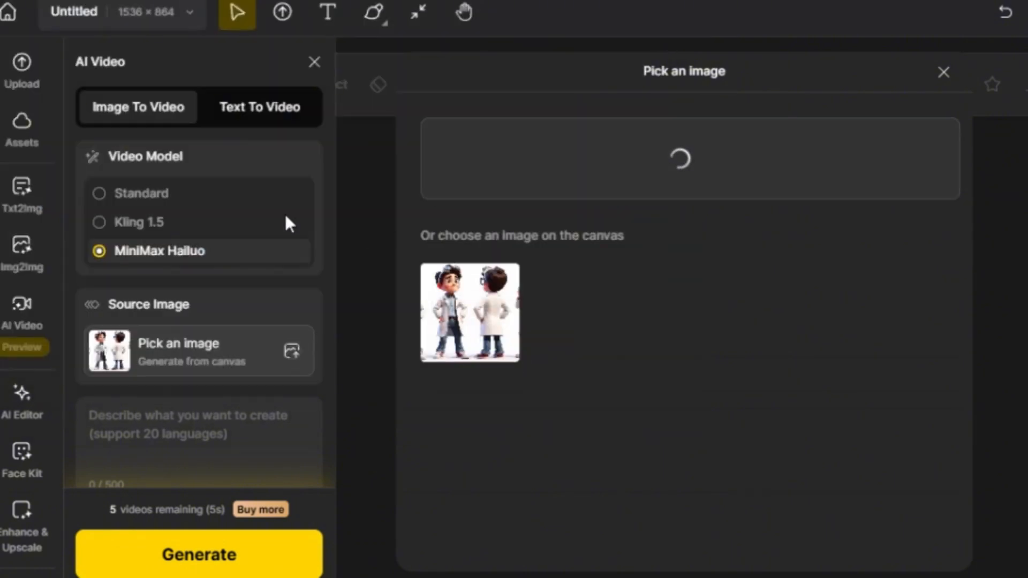
pyautogui.click(469, 313)
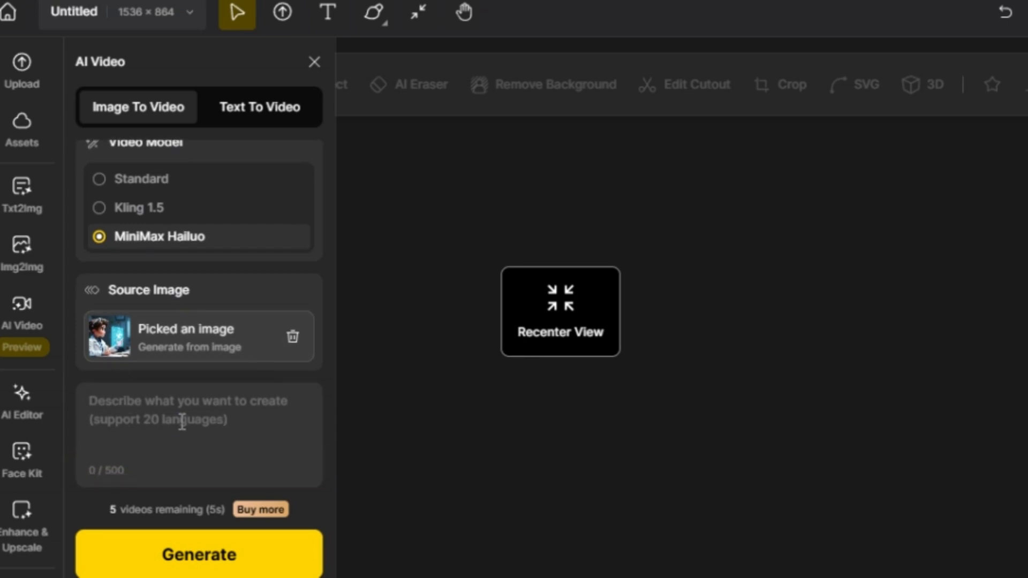
# Generate a video with the prompt 'typing on the hologram screen'.
pyautogui.click(196, 432)
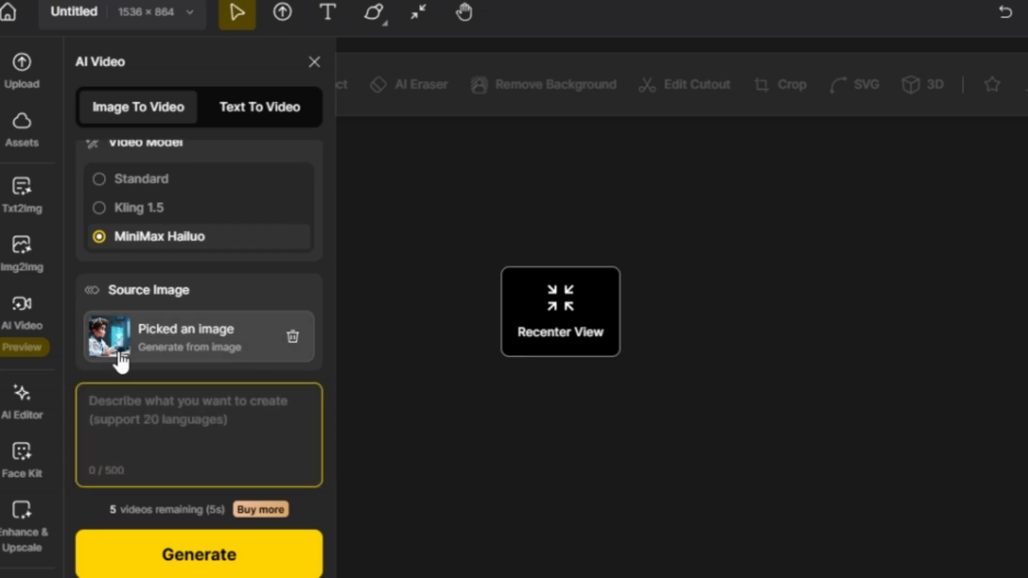
pyautogui.write('typing on the hologram screen')
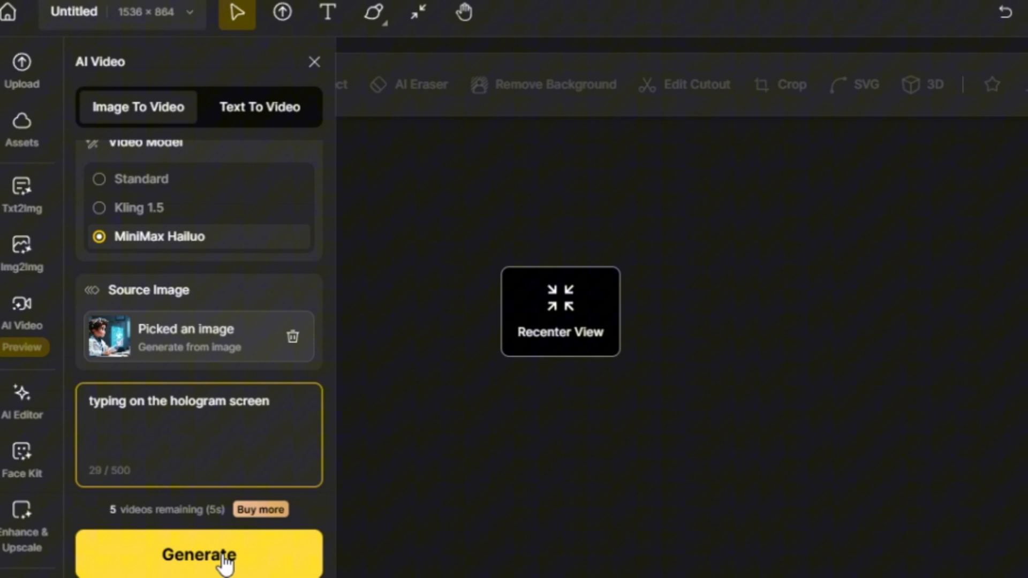
pyautogui.click(199, 554)
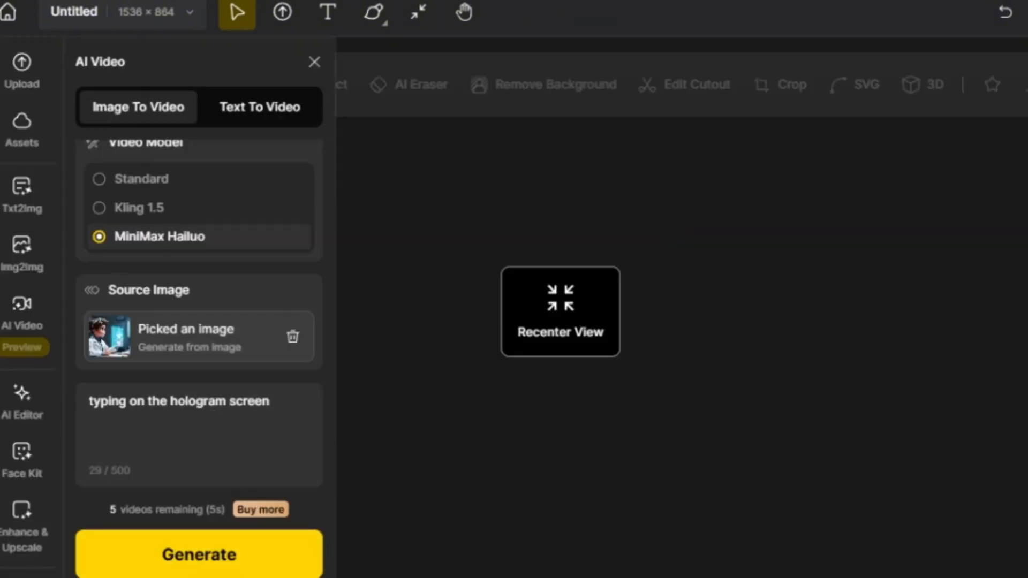
pyautogui.click(198, 554)
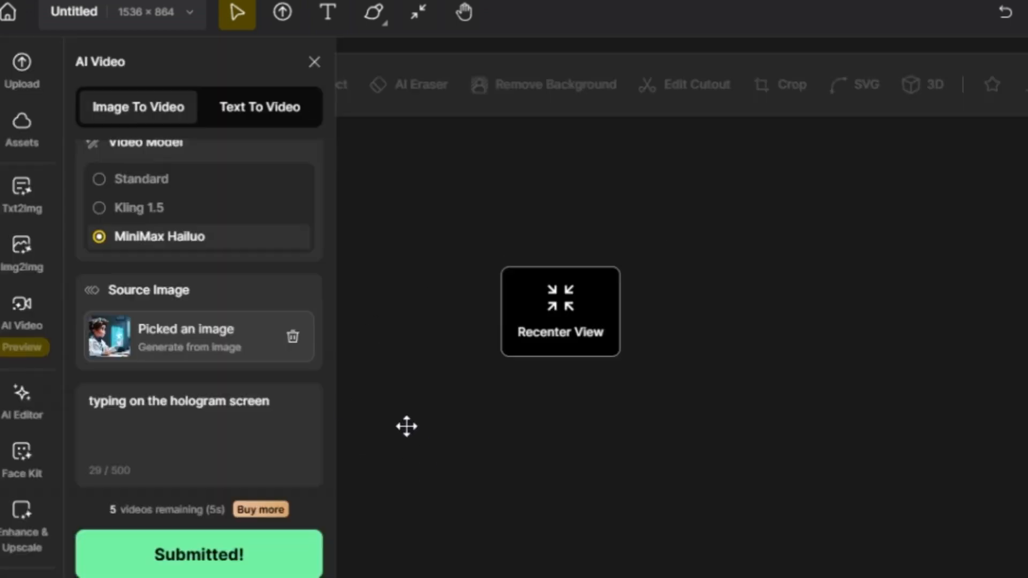
pyautogui.click(198, 554)
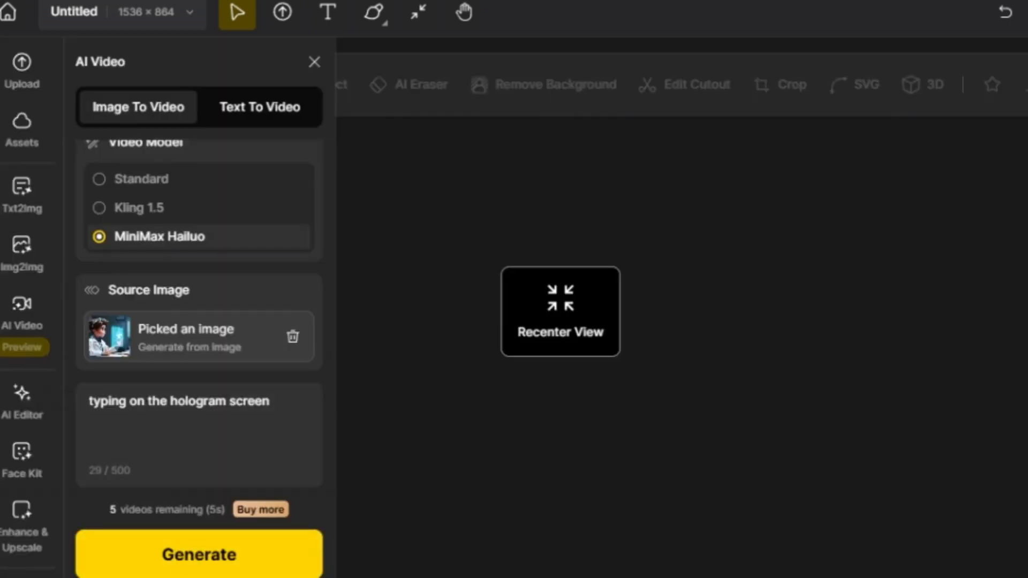
pyautogui.click(260, 509)
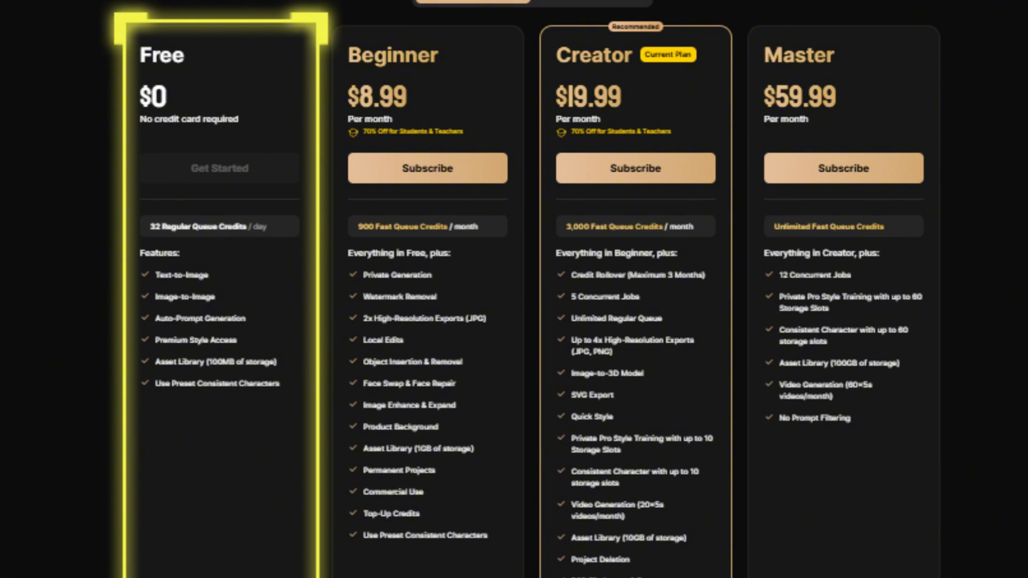
pyautogui.moveTo(427, 163)
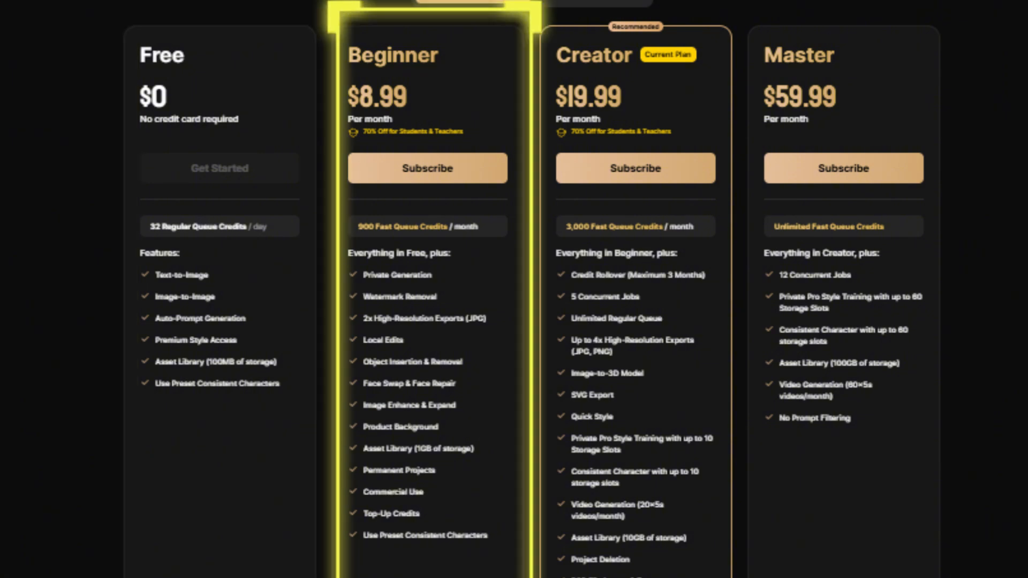